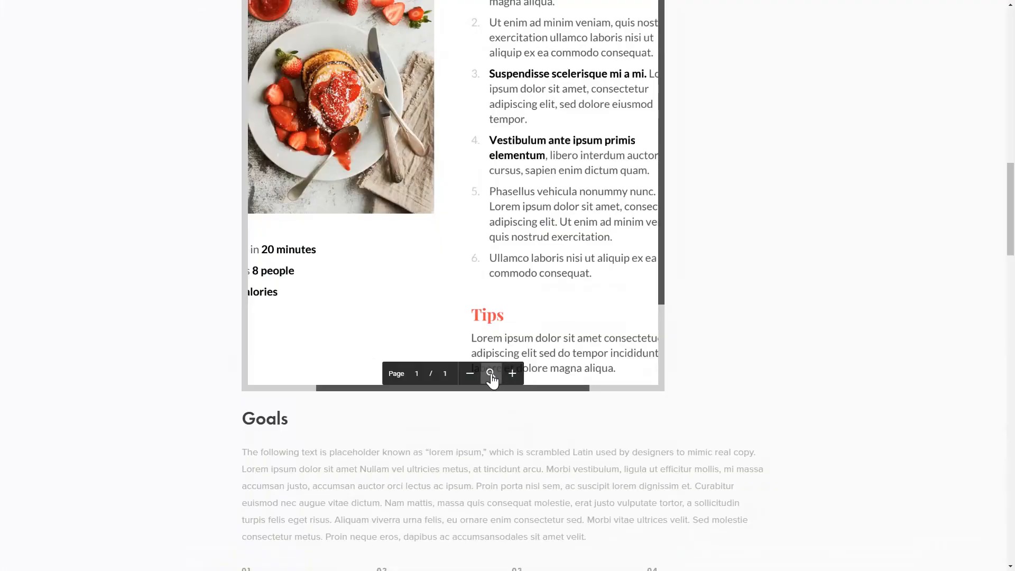
Fit the recipe PDF page in the viewer and reveal the Sample File download link
{"action": "left_click", "coordinate": [491, 374]}
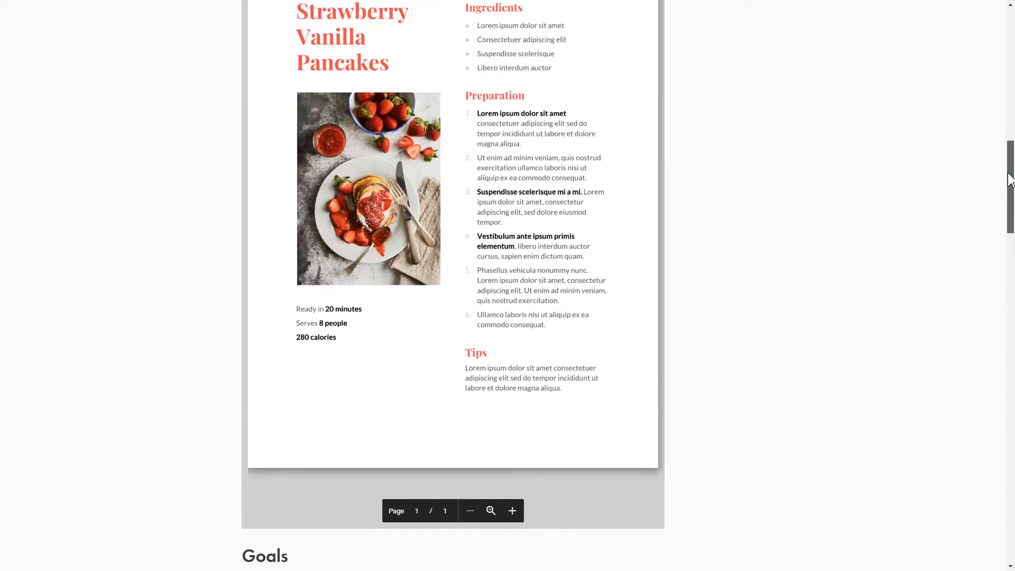
{"action": "scroll", "scroll_direction": "up", "scroll_amount": 3}
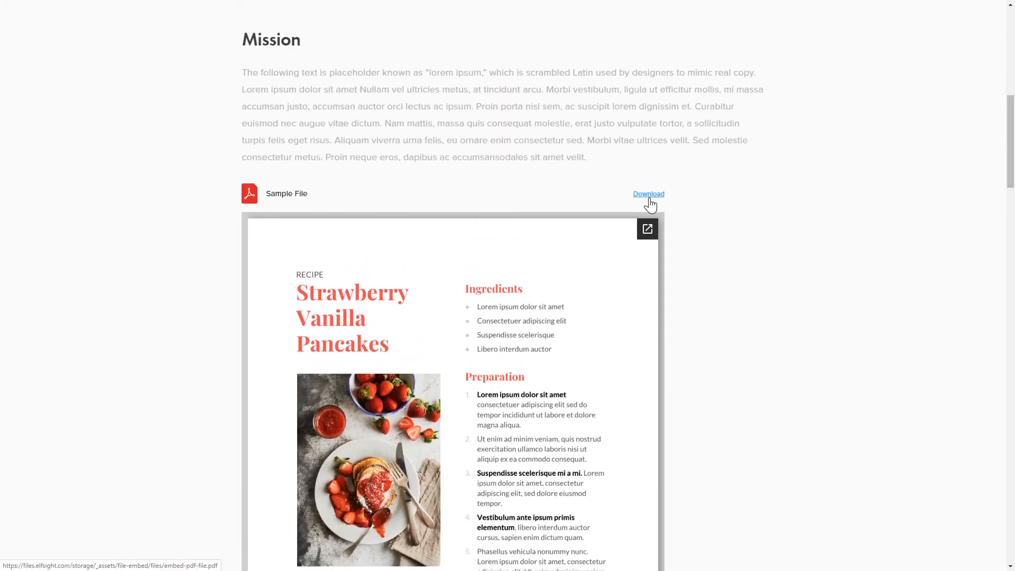
Reach the File Embed widget page via the Elfsight Widgets menu under Tools
{"action": "left_click", "coordinate": [649, 193]}
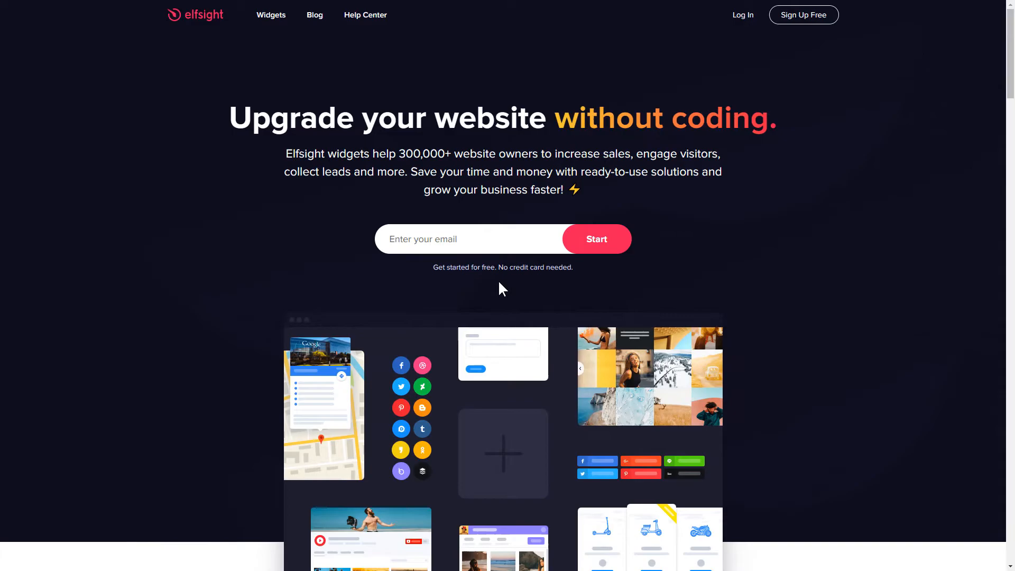
{"action": "left_click", "coordinate": [271, 15]}
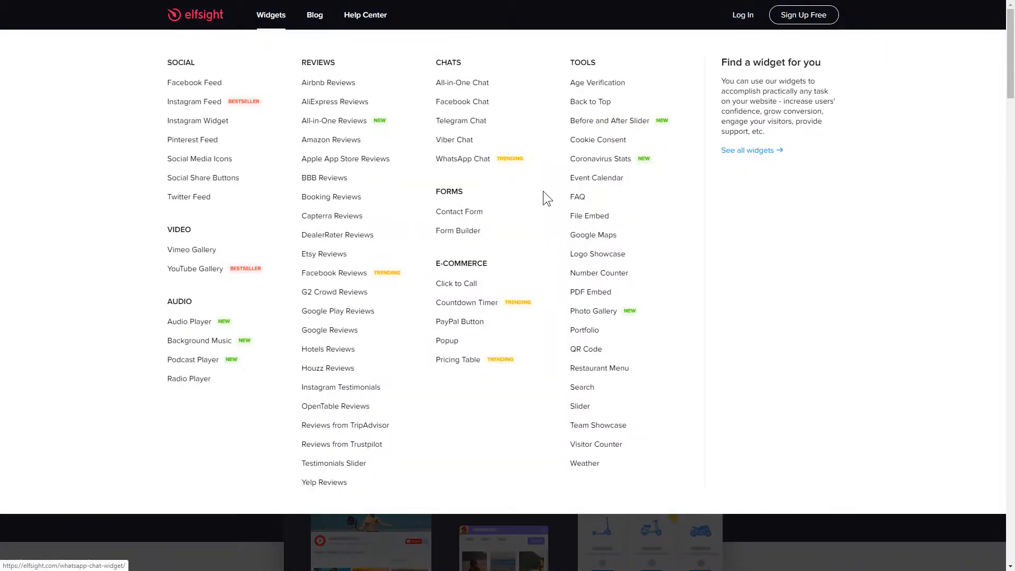
{"action": "left_click", "coordinate": [589, 216]}
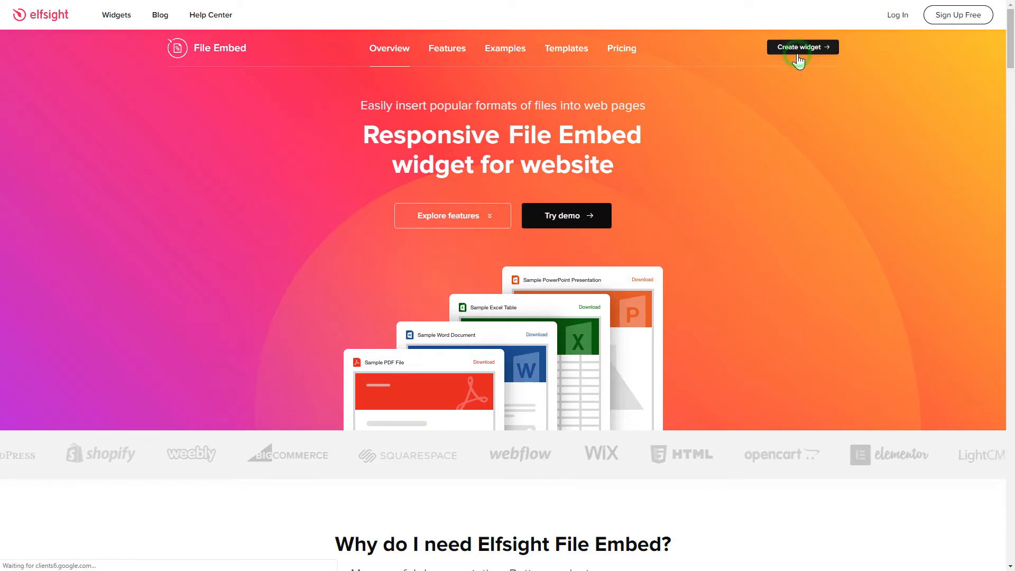
Create a widget, preview the PowerPoint and product manual templates, then choose PDF File
{"action": "left_click", "coordinate": [803, 47]}
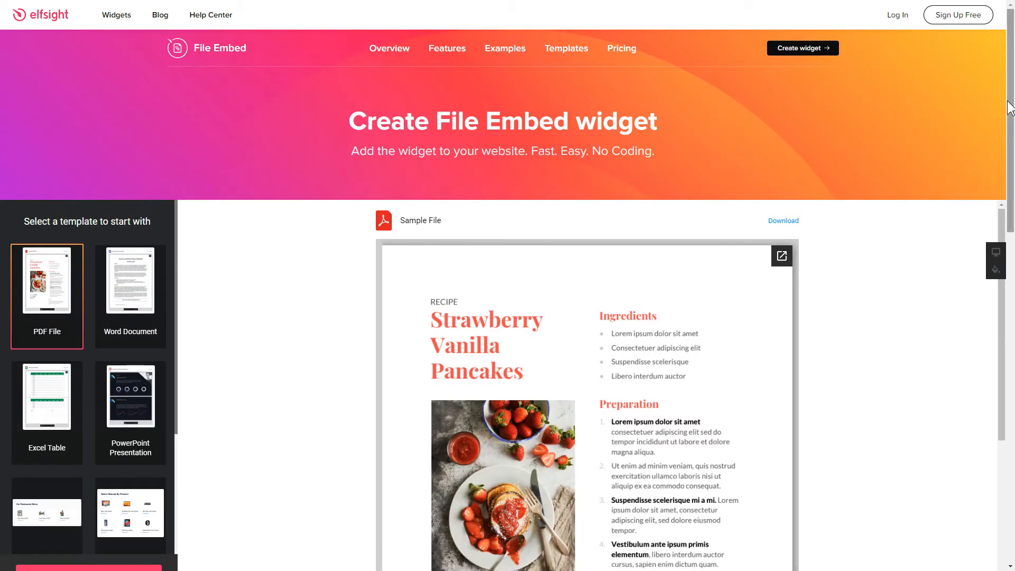
{"action": "scroll", "scroll_direction": "down", "scroll_amount": 3}
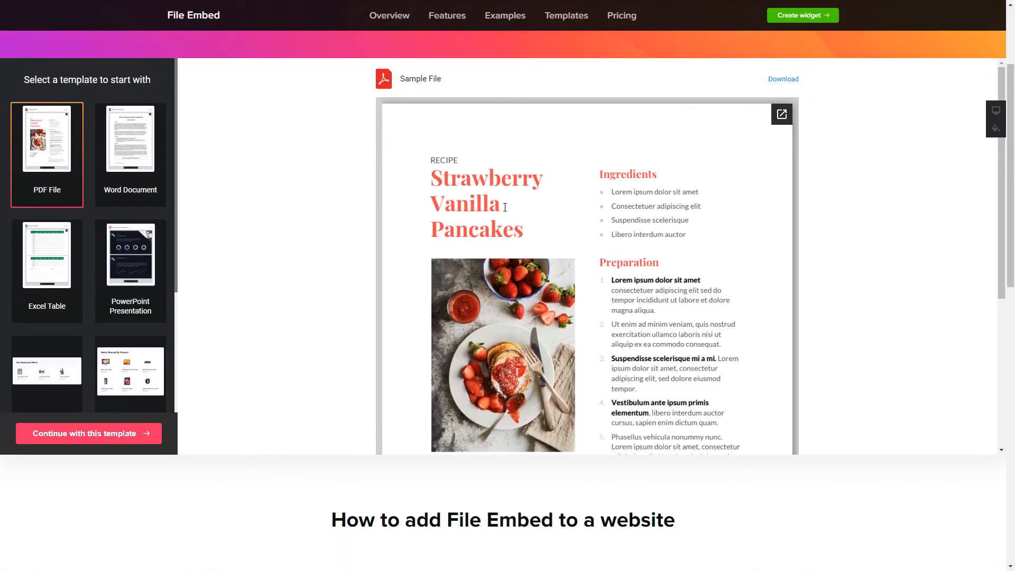
{"action": "left_click", "coordinate": [130, 255]}
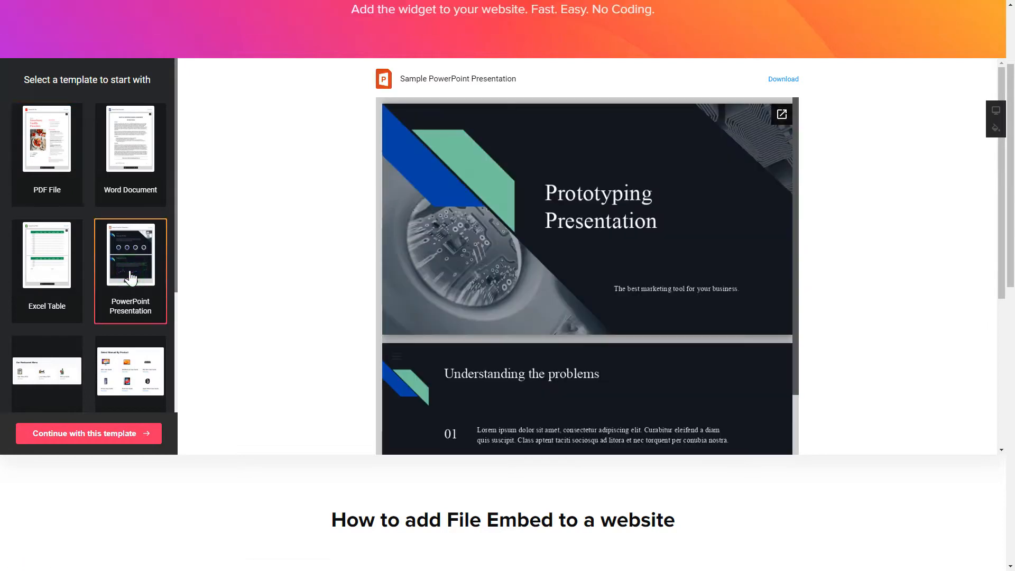
{"action": "left_click", "coordinate": [130, 374]}
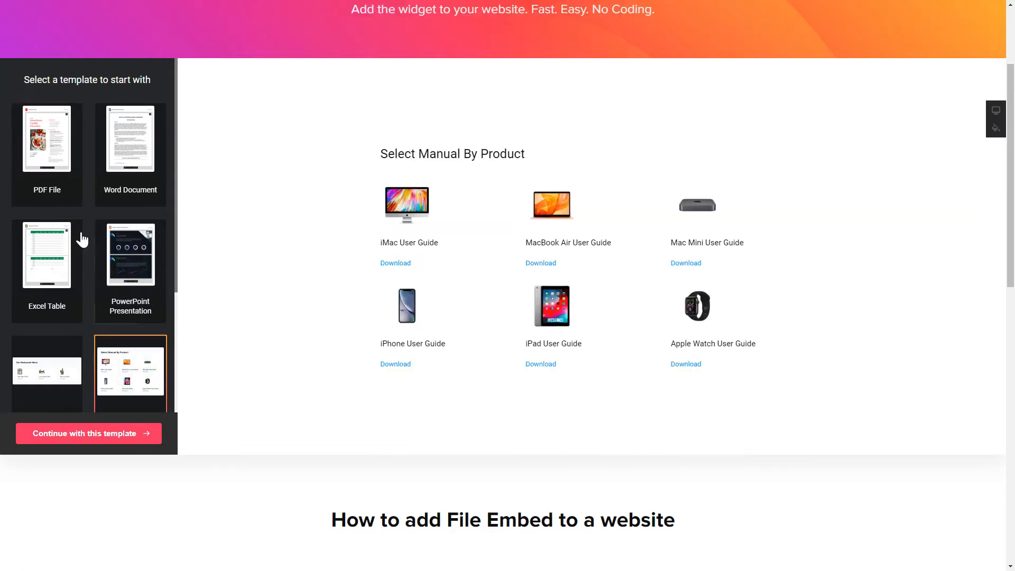
{"action": "left_click", "coordinate": [46, 138]}
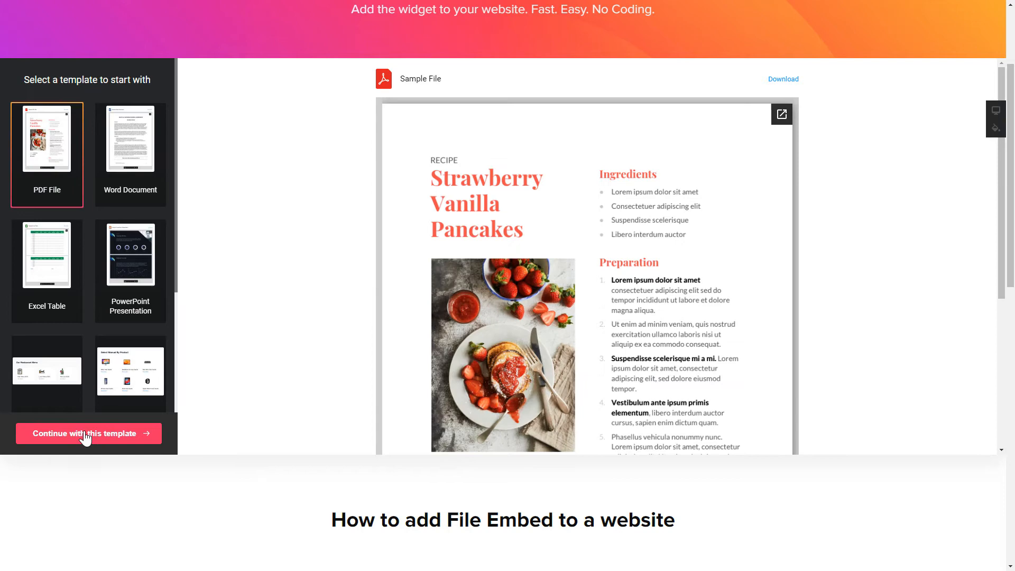
Continue with the PDF File template and inspect the Sample File in the File Manager without changes
{"action": "left_click", "coordinate": [89, 433]}
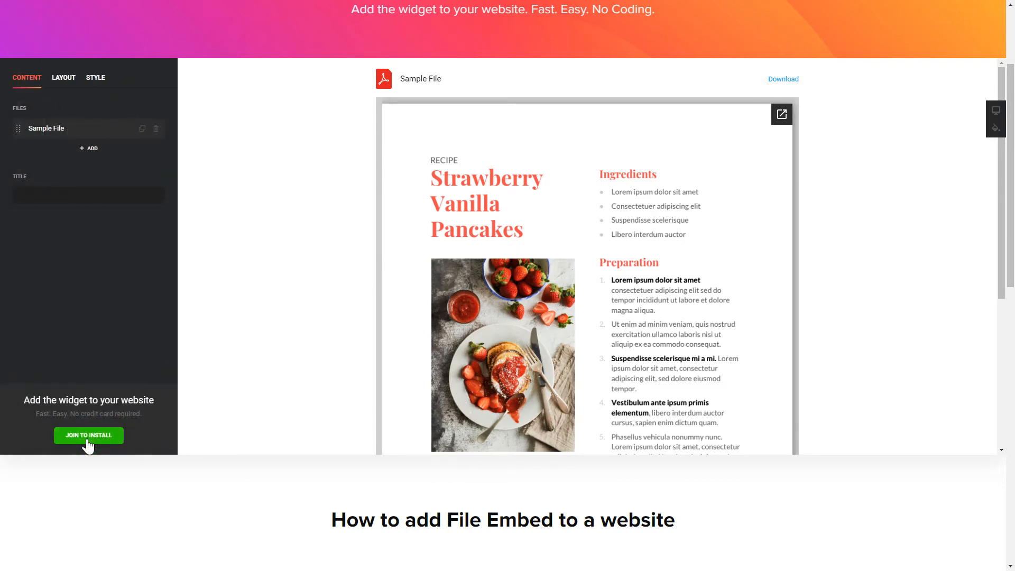
{"action": "mouse_move", "coordinate": [120, 130]}
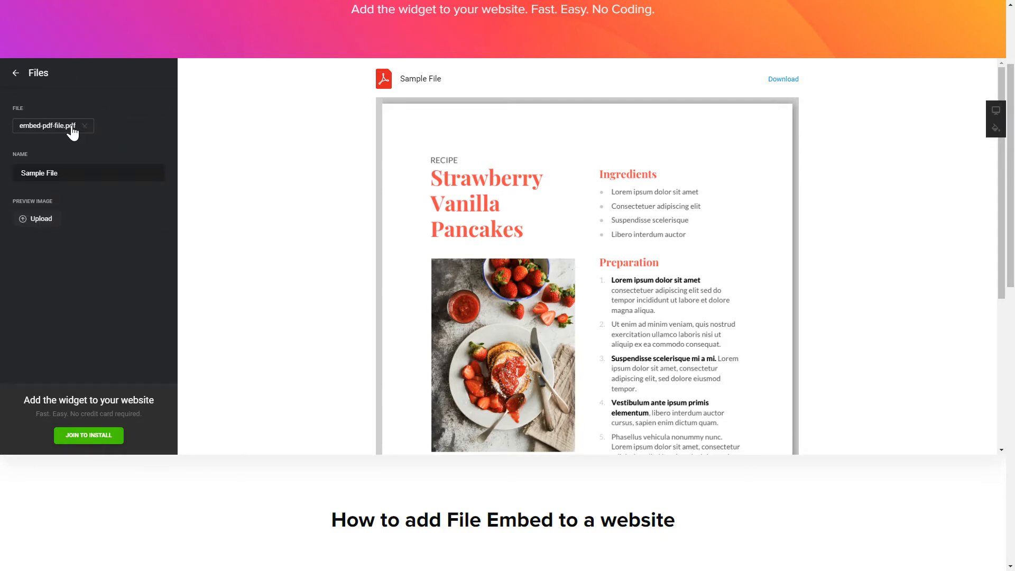
{"action": "left_click", "coordinate": [35, 218]}
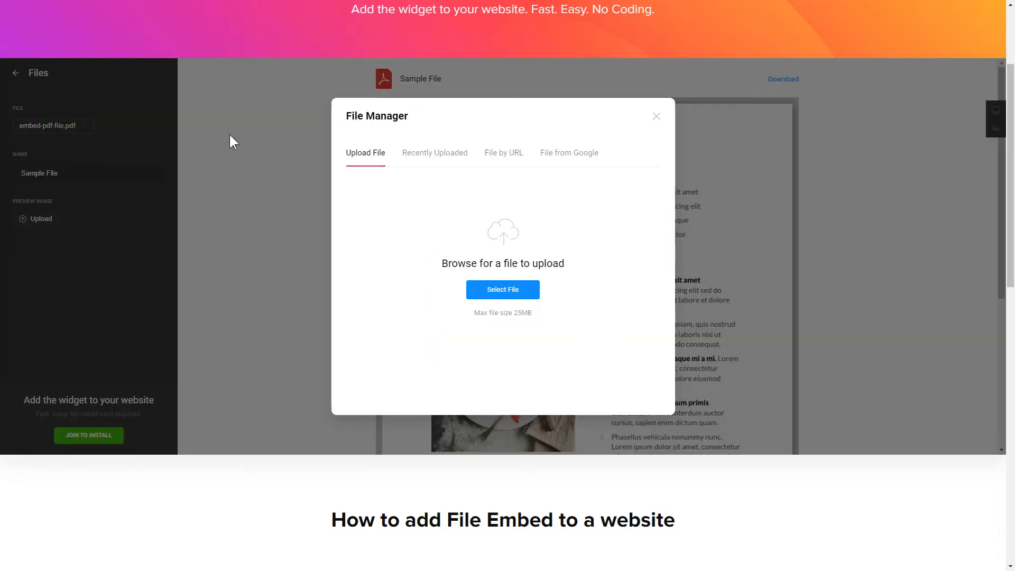
{"action": "left_click", "coordinate": [655, 116]}
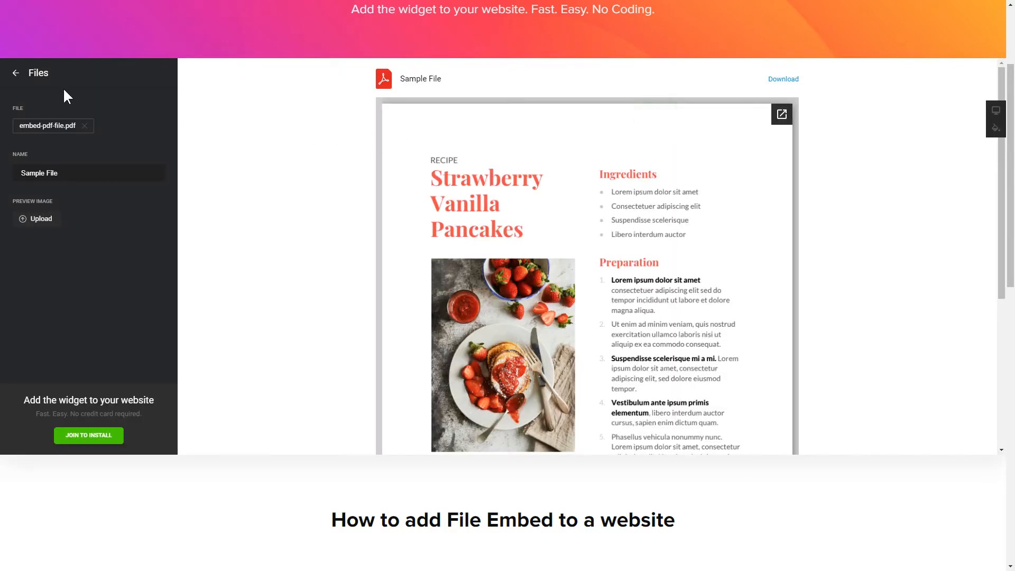
{"action": "left_click", "coordinate": [15, 72]}
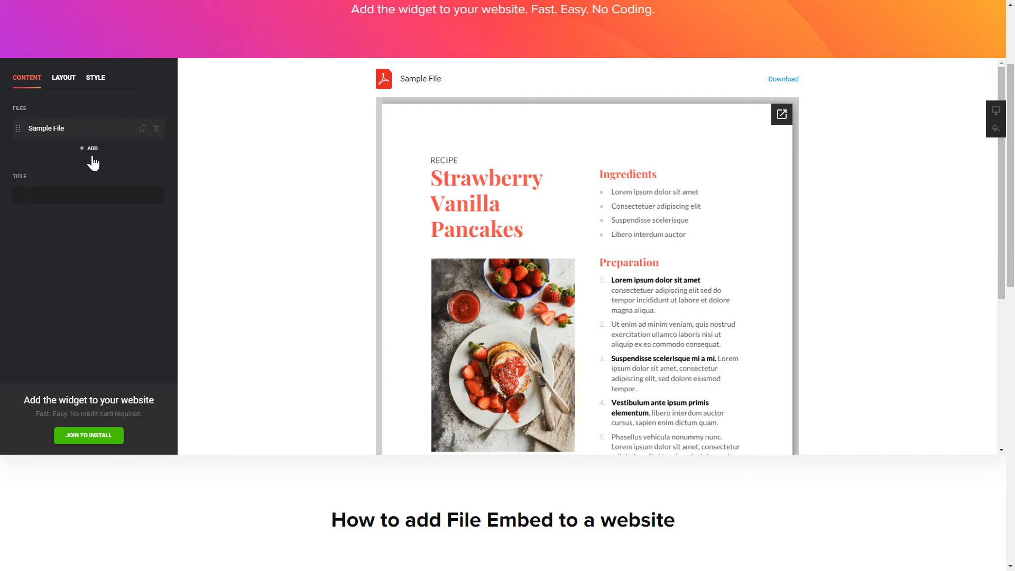
Browse the Layout and Style settings, then return to Content
{"action": "left_click", "coordinate": [64, 77]}
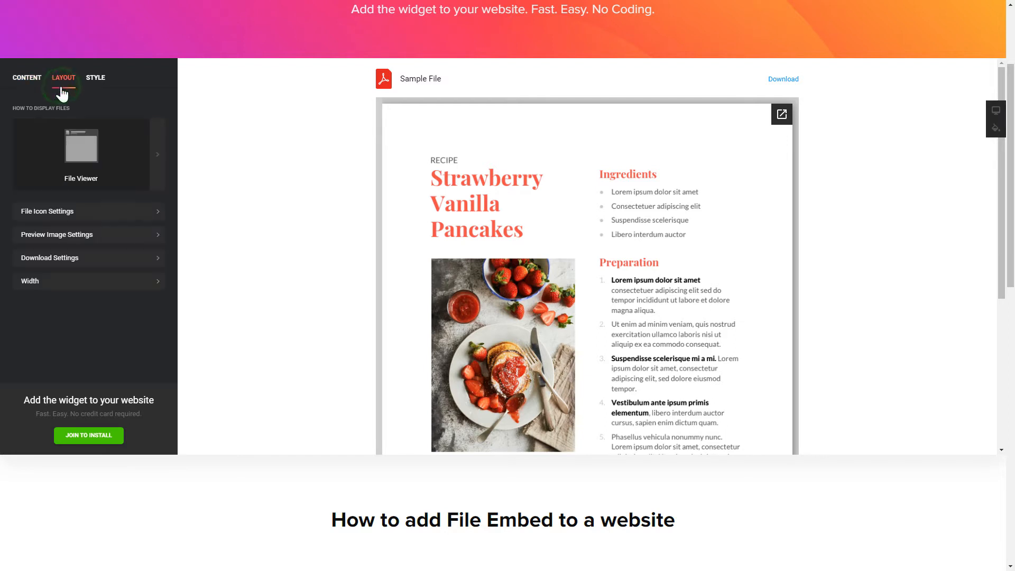
{"action": "left_click", "coordinate": [95, 78]}
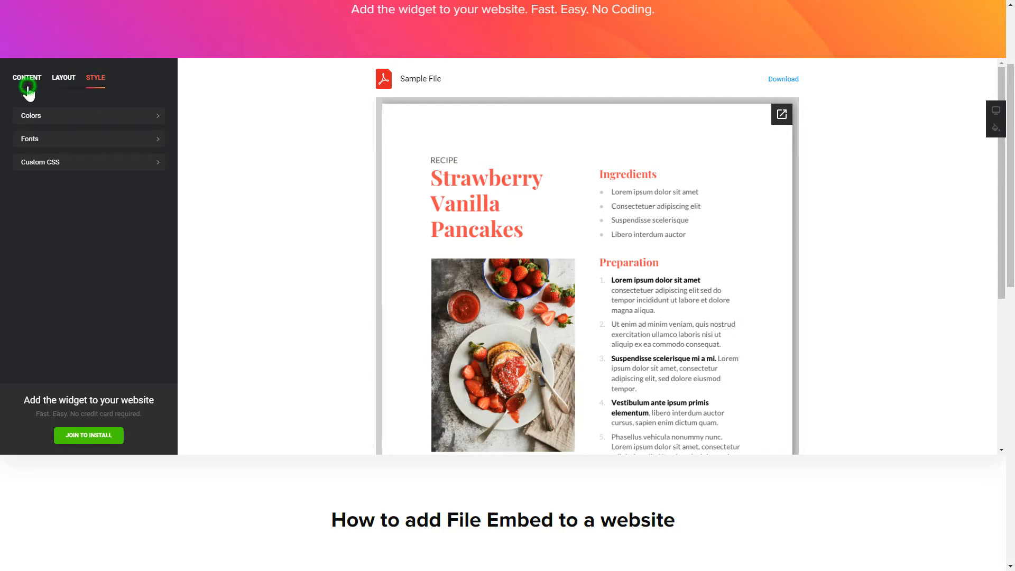
{"action": "left_click", "coordinate": [26, 77]}
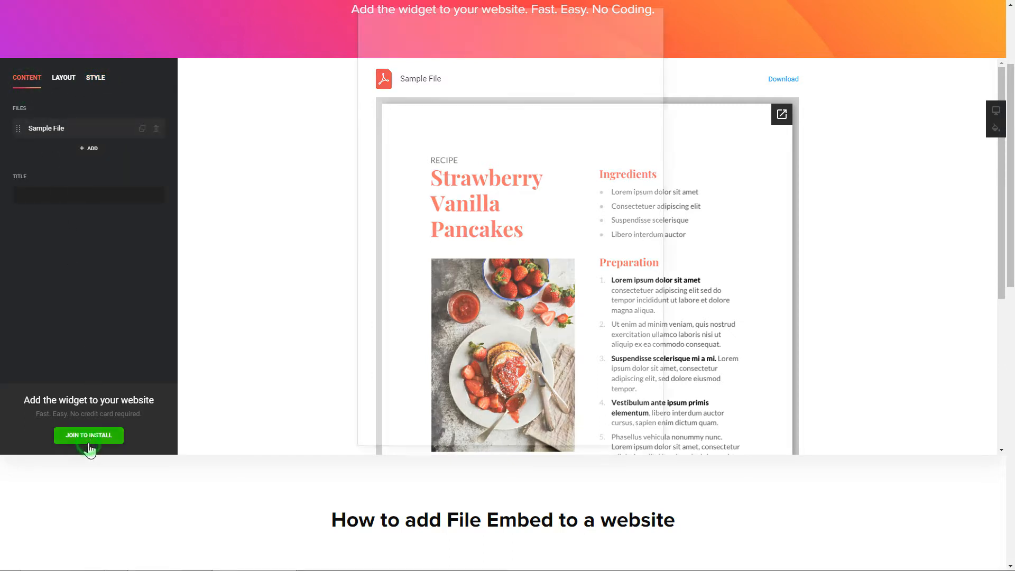
{"action": "left_click", "coordinate": [89, 435]}
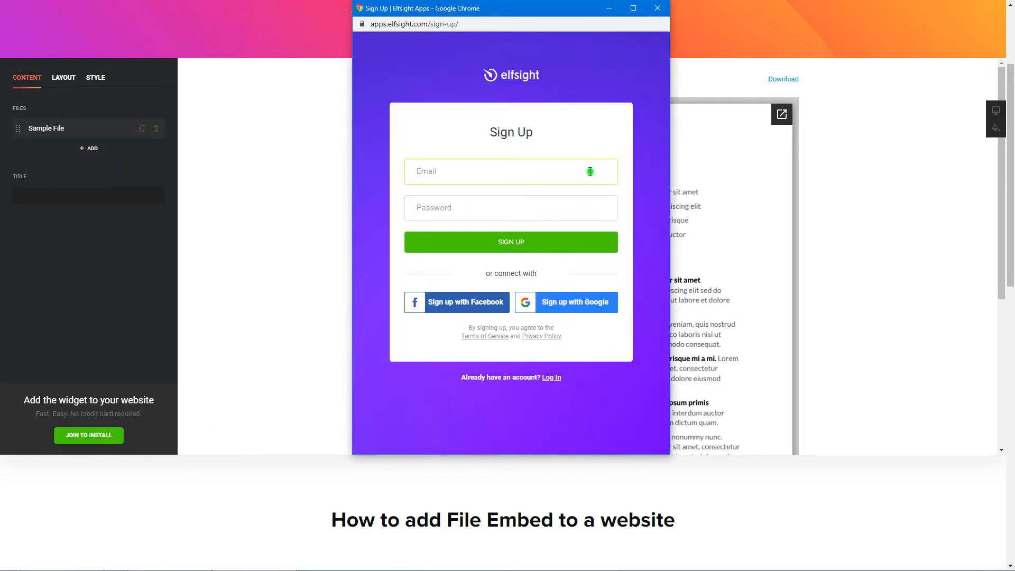
{"action": "type", "text": "example@elfsight.com"}
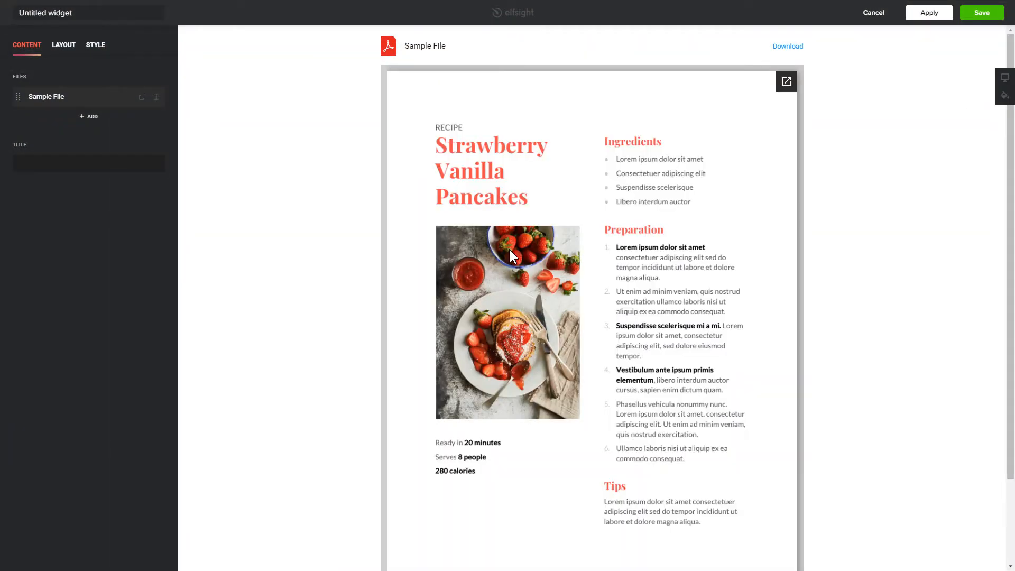
{"action": "left_click", "coordinate": [982, 12]}
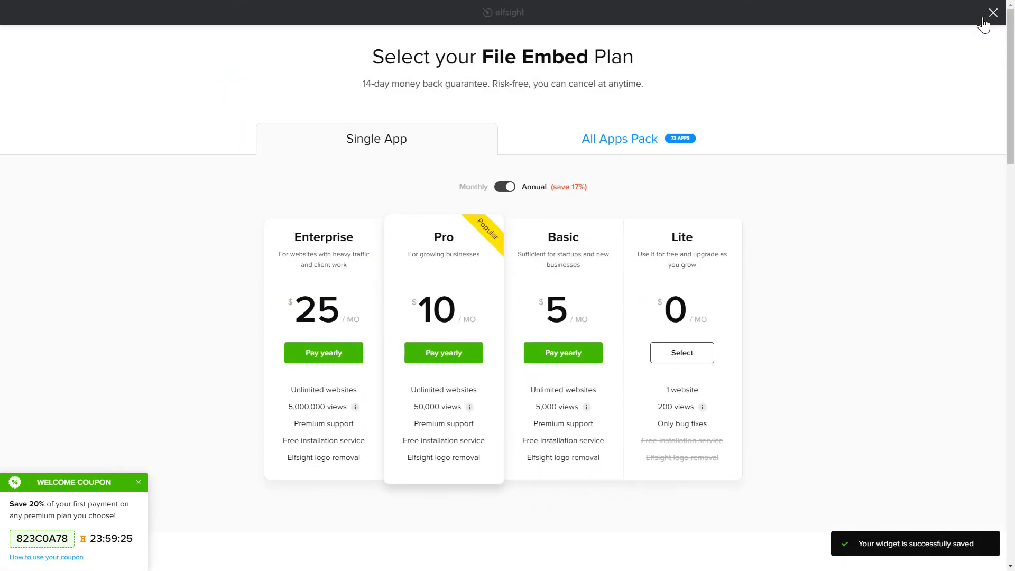
{"action": "mouse_move", "coordinate": [938, 119]}
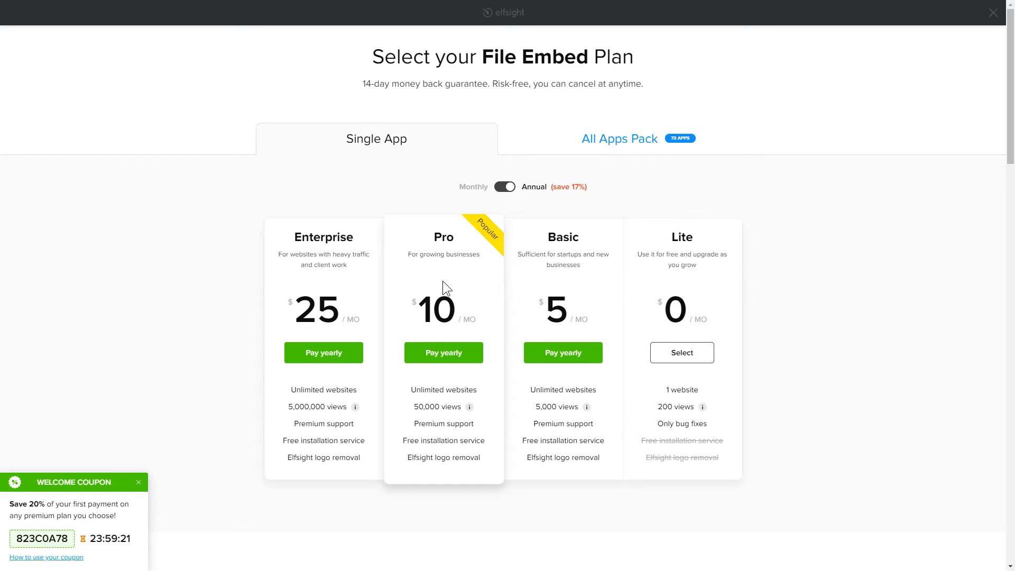
{"action": "mouse_move", "coordinate": [116, 489]}
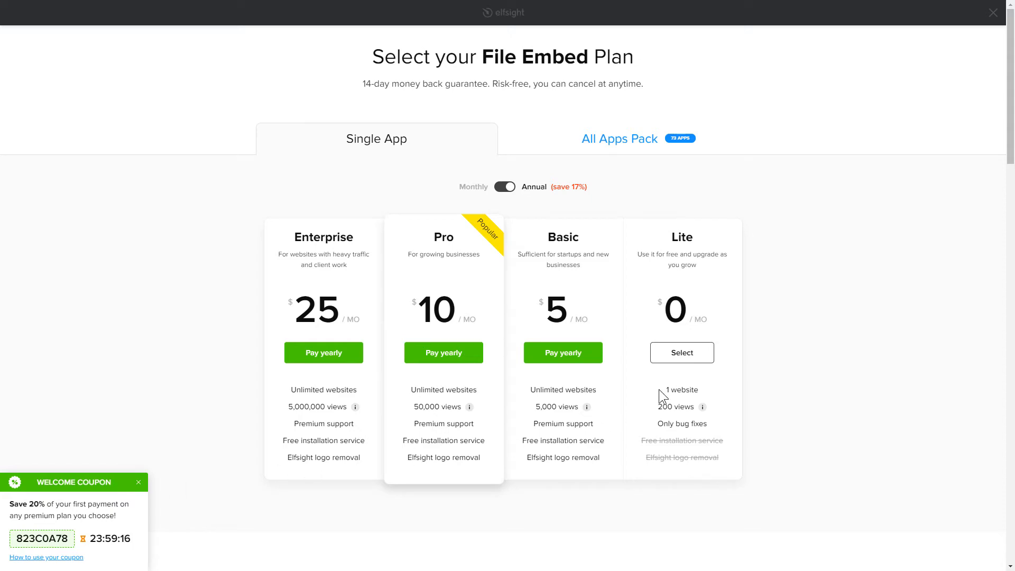
Select the free Lite plan and copy the widget's installation code
{"action": "left_click", "coordinate": [681, 353]}
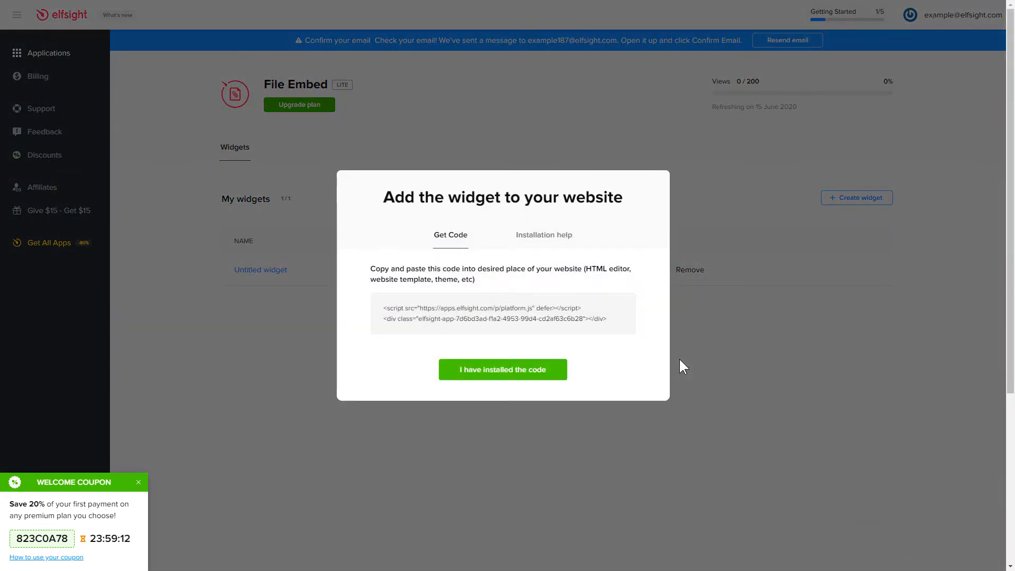
{"action": "left_click", "coordinate": [502, 314]}
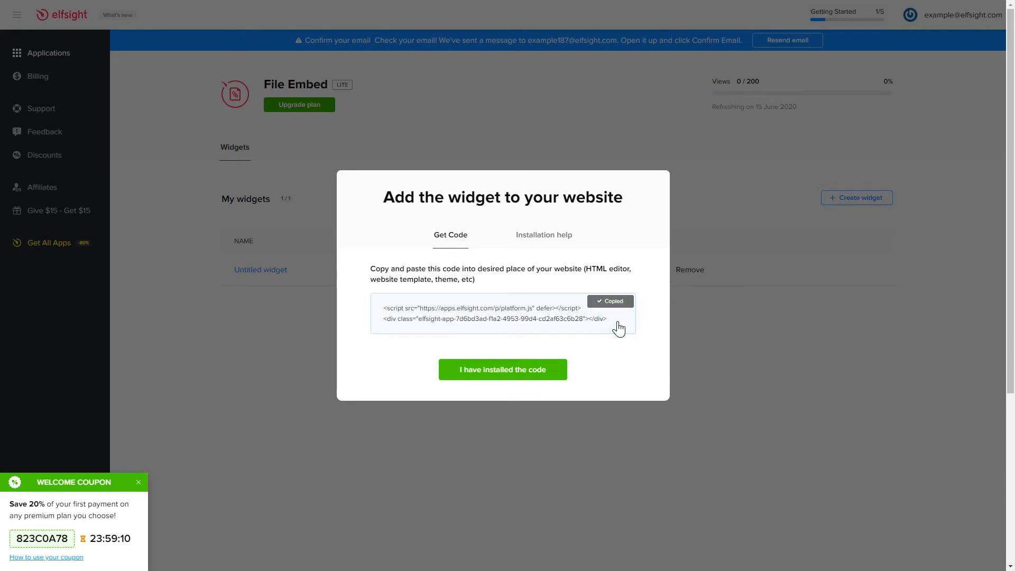
{"action": "left_click", "coordinate": [502, 369]}
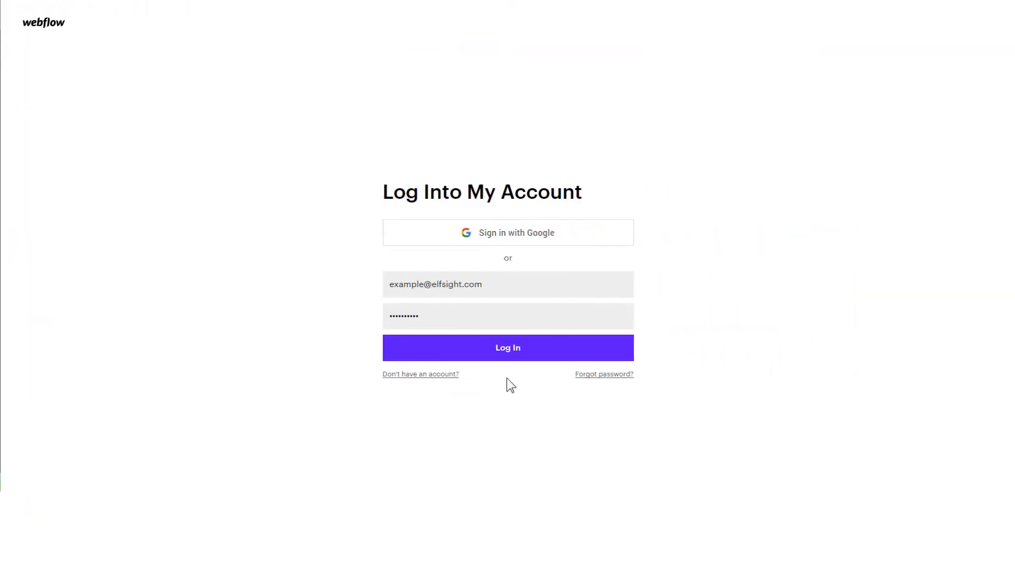
Log into Webflow and open the Elfsight Test project in the Designer
{"action": "left_click", "coordinate": [508, 348]}
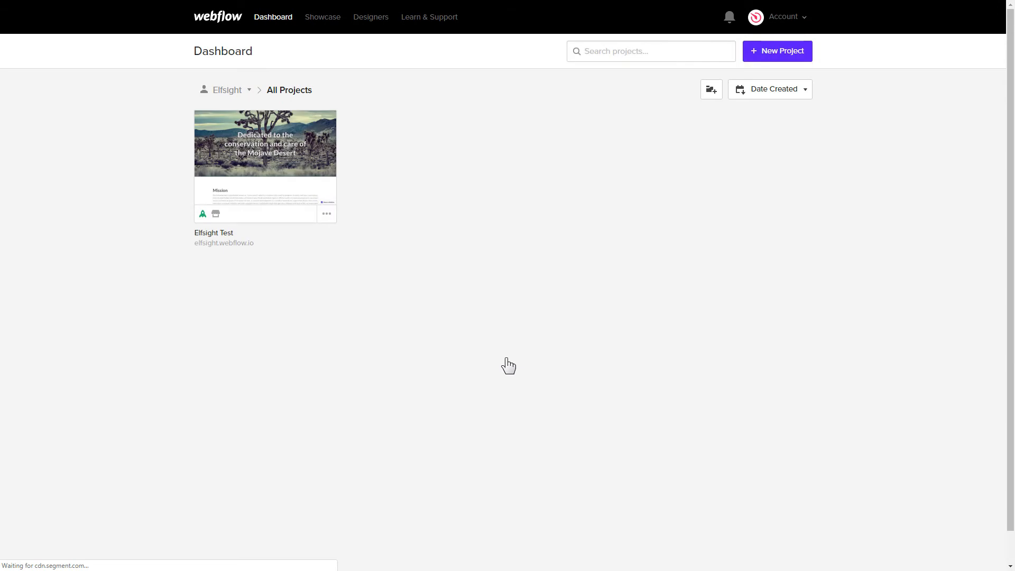
{"action": "mouse_move", "coordinate": [264, 160]}
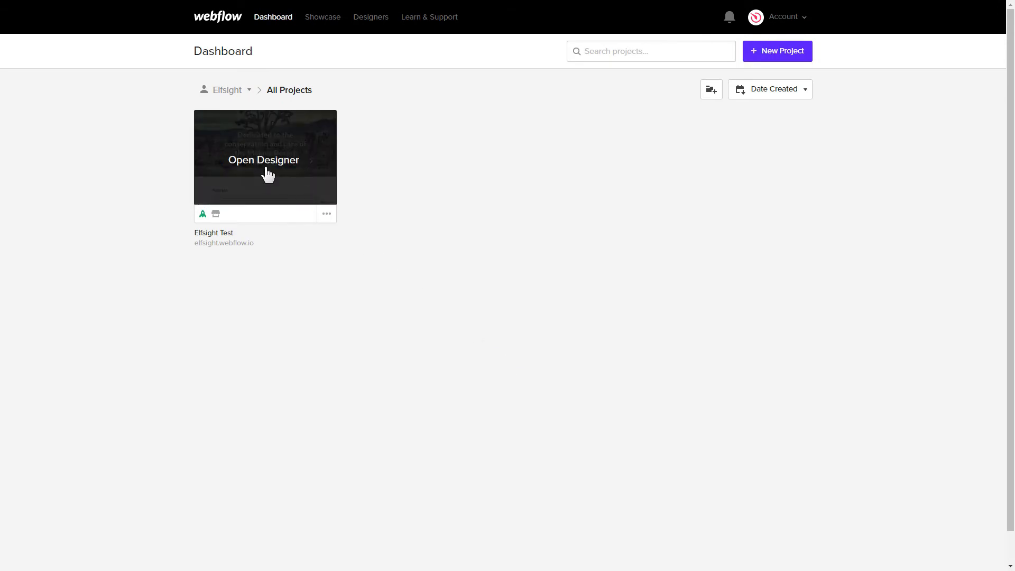
{"action": "left_click", "coordinate": [265, 160]}
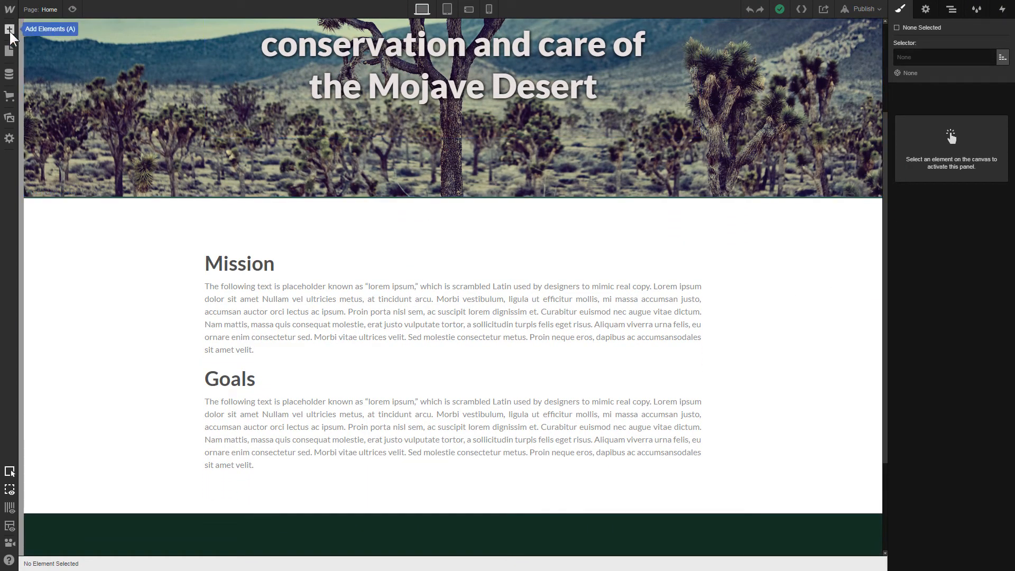
Add an Embed element between Mission and Goals holding the Elfsight code, saved and closed
{"action": "left_click", "coordinate": [10, 29]}
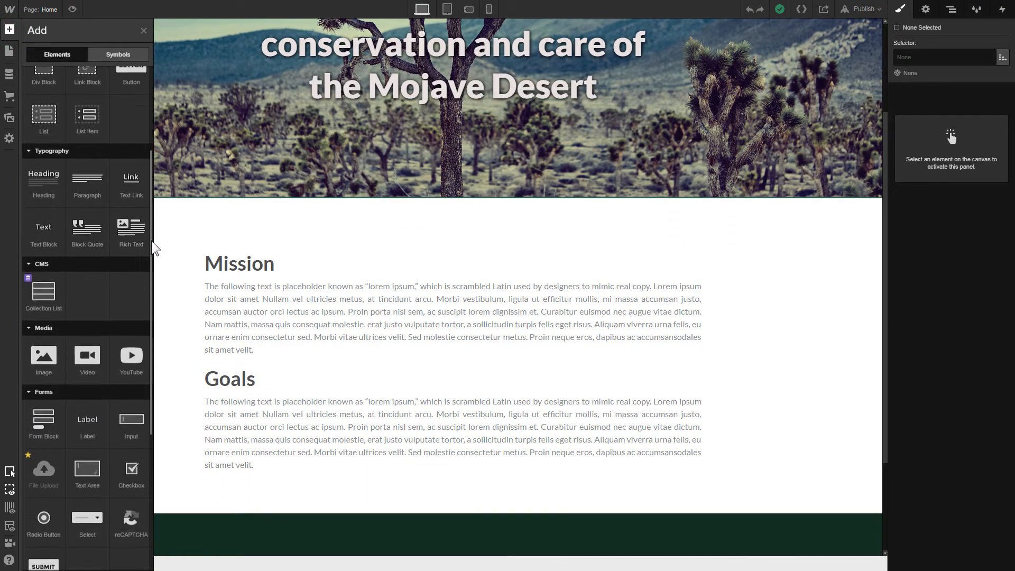
{"action": "scroll", "scroll_direction": "down", "scroll_amount": 3}
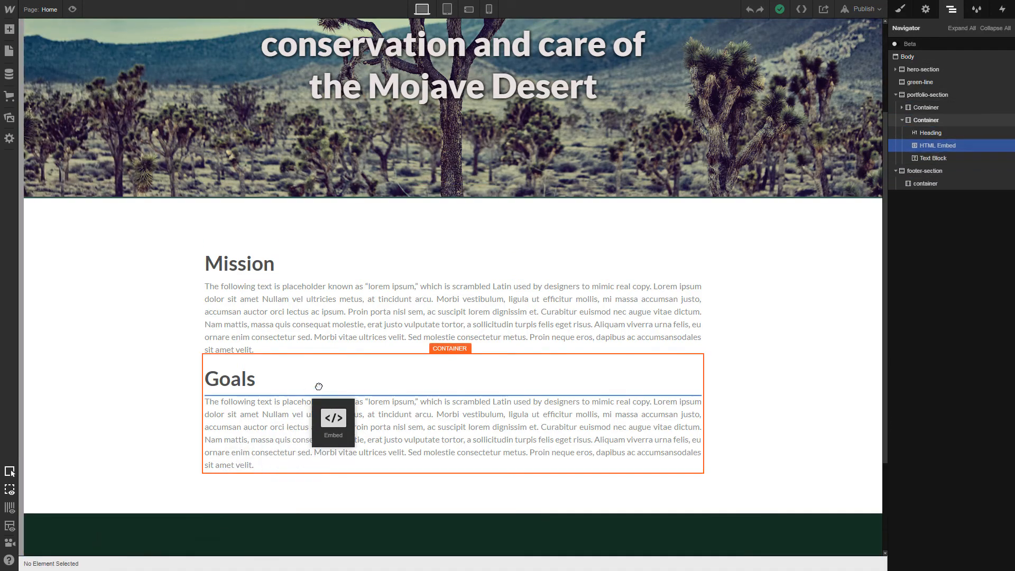
{"action": "double_click", "coordinate": [332, 418]}
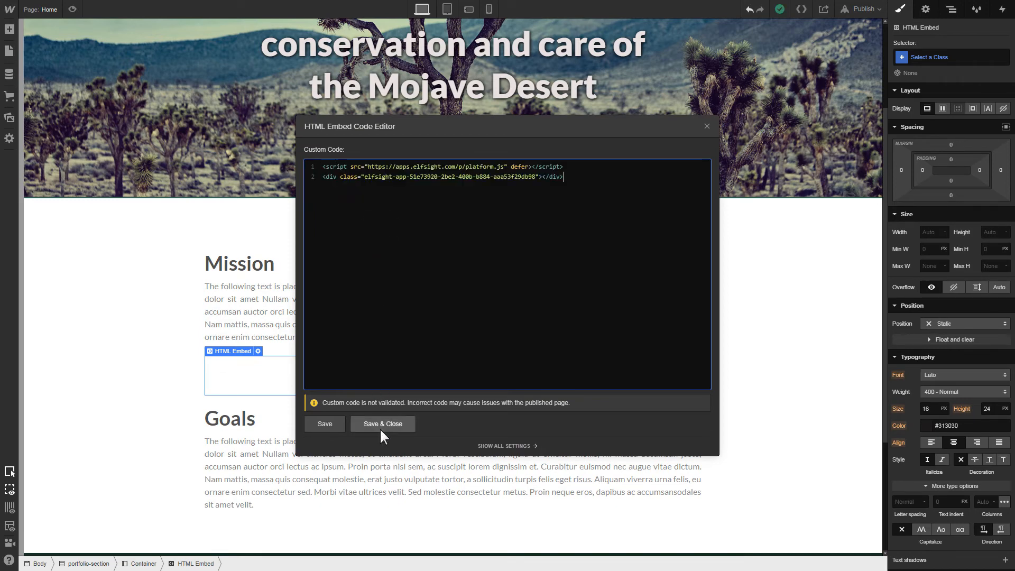
{"action": "left_click", "coordinate": [382, 423]}
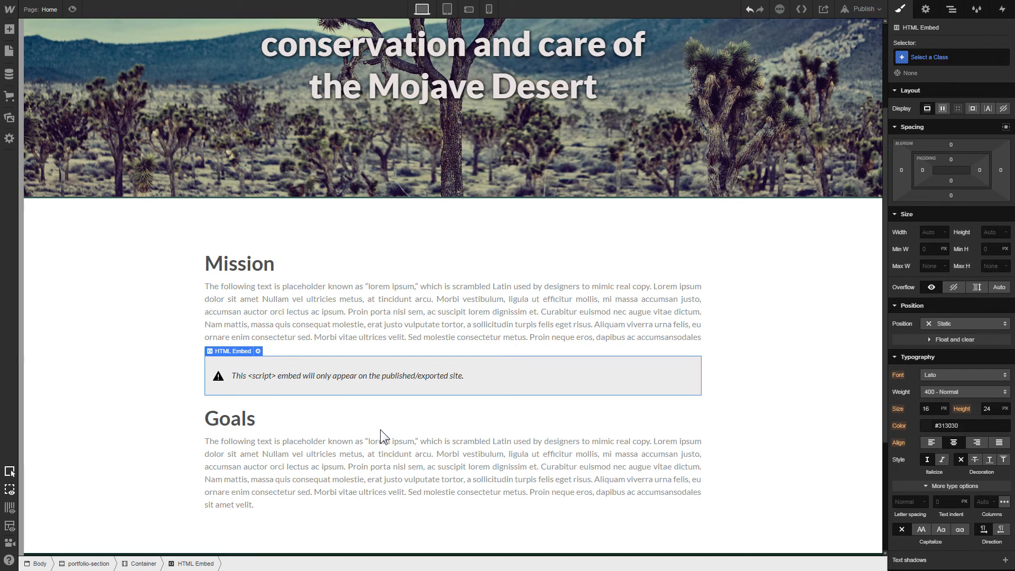
{"action": "mouse_move", "coordinate": [952, 156]}
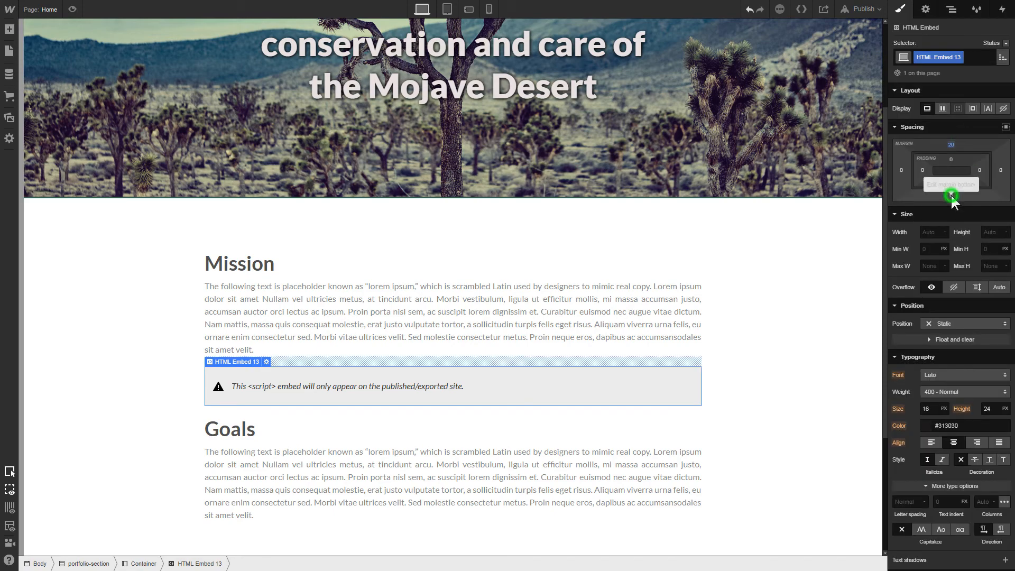
Set 20 px top and bottom margin on the embed and publish to the webflow.io domain
{"action": "left_click", "coordinate": [952, 196]}
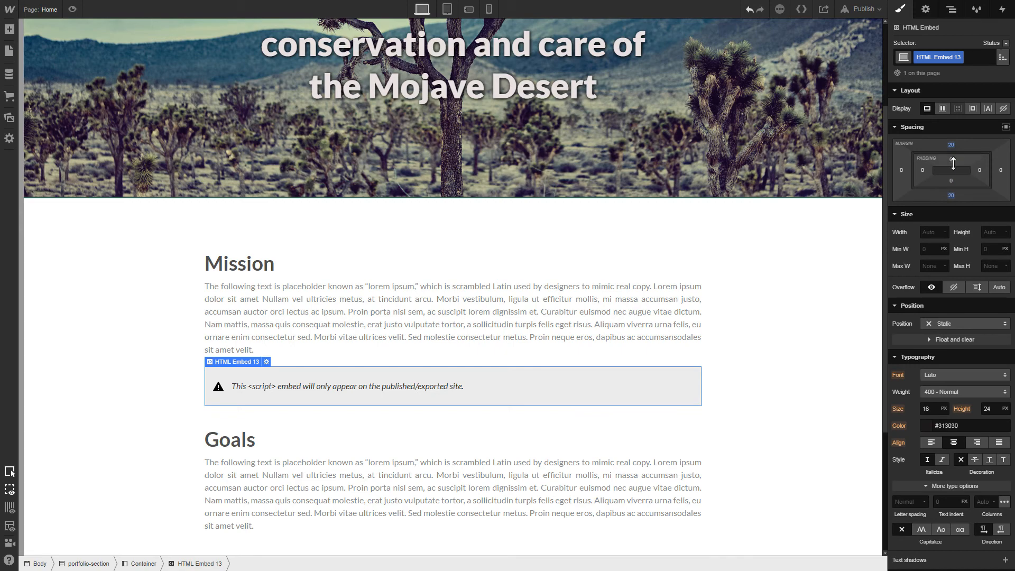
{"action": "left_click", "coordinate": [862, 8]}
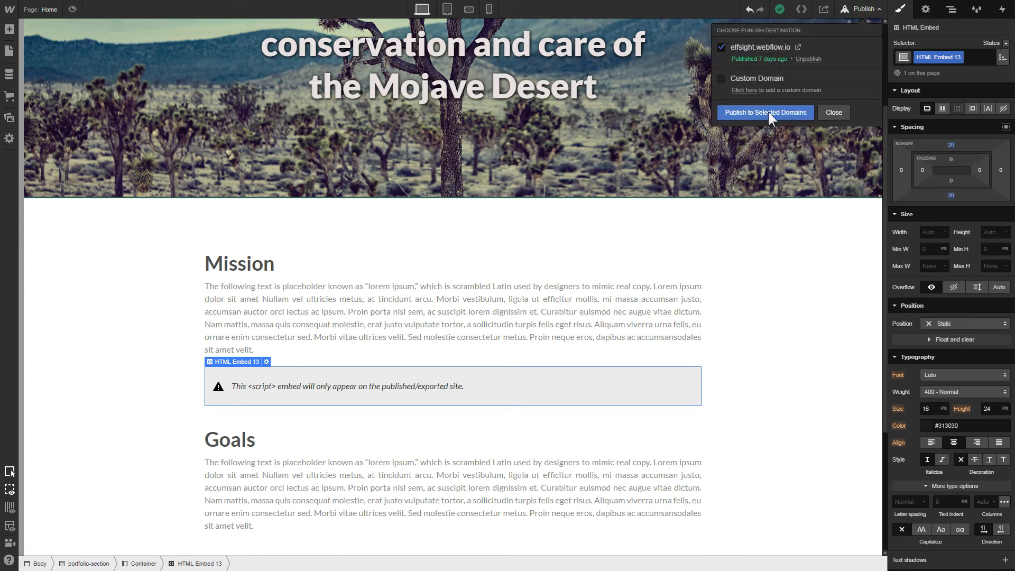
{"action": "left_click", "coordinate": [765, 112]}
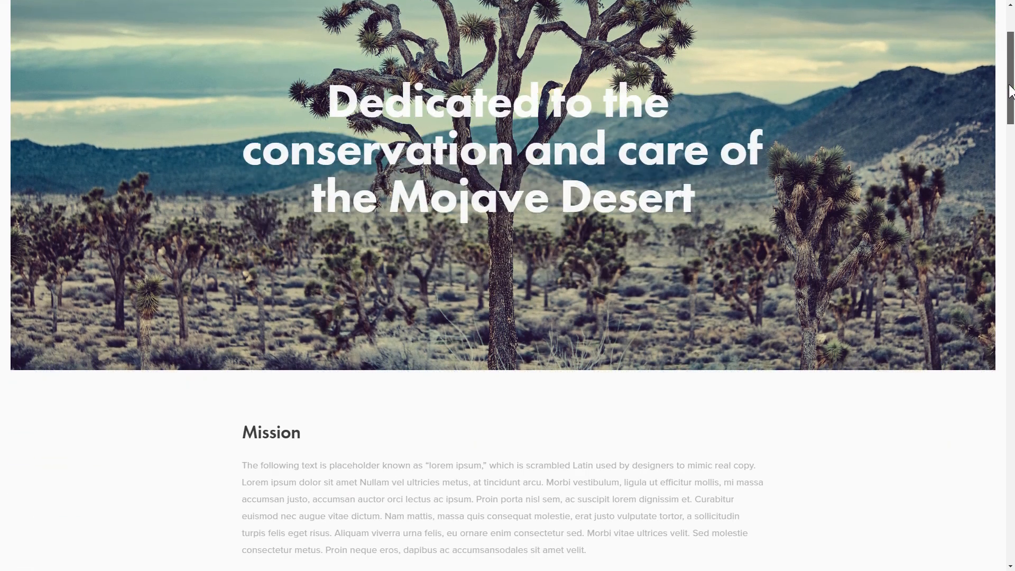
{"action": "scroll", "scroll_direction": "down", "scroll_amount": 3}
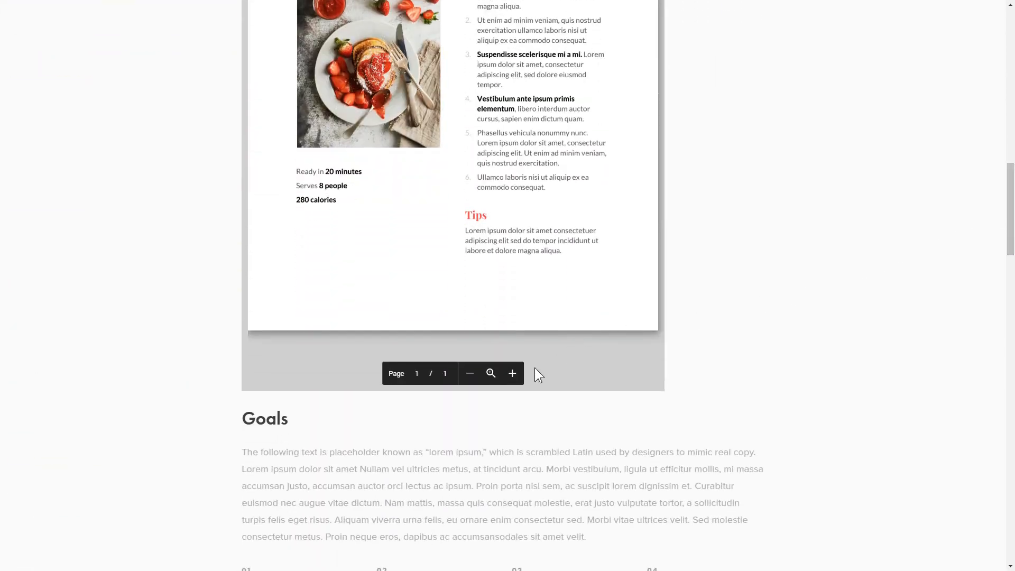
{"action": "left_click", "coordinate": [490, 373]}
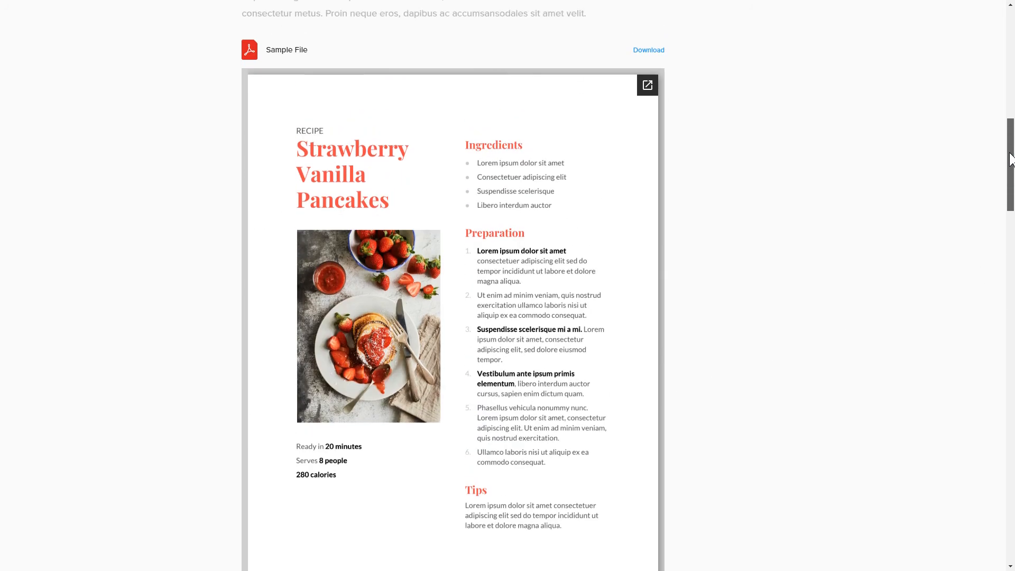
{"action": "scroll", "scroll_direction": "up", "scroll_amount": 3}
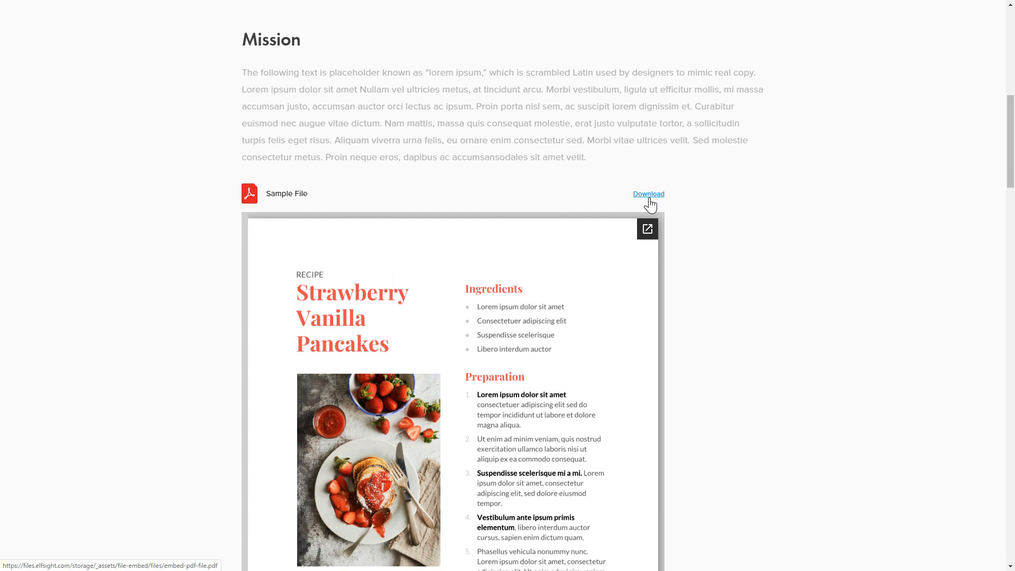